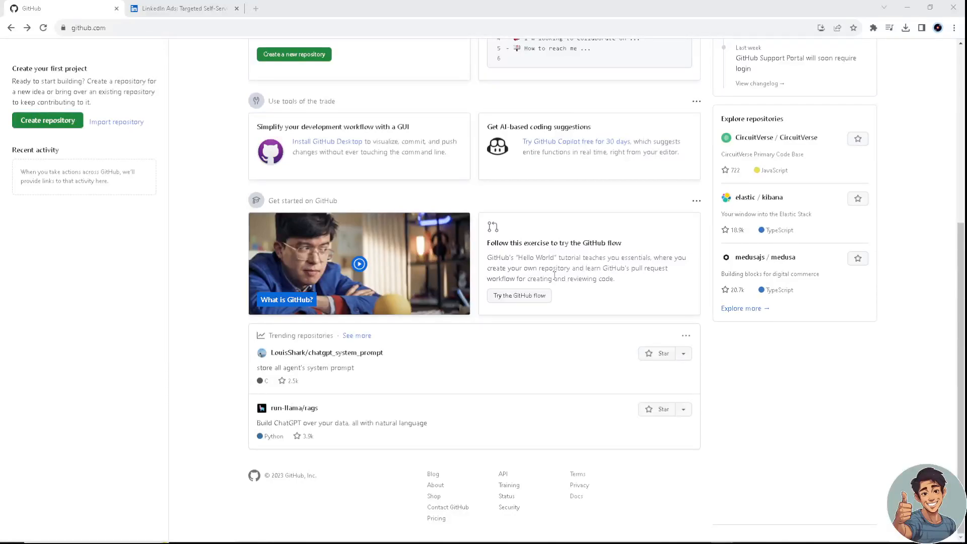
pyautogui.moveTo(193, 281)
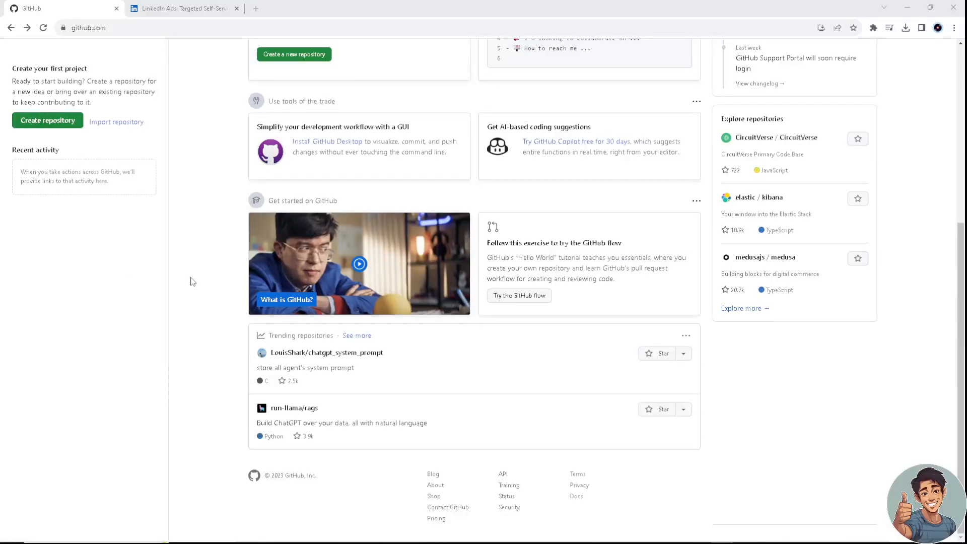
# - Switch to the LinkedIn Marketing Solutions ads page and read it down to the footer
pyautogui.click(179, 8)
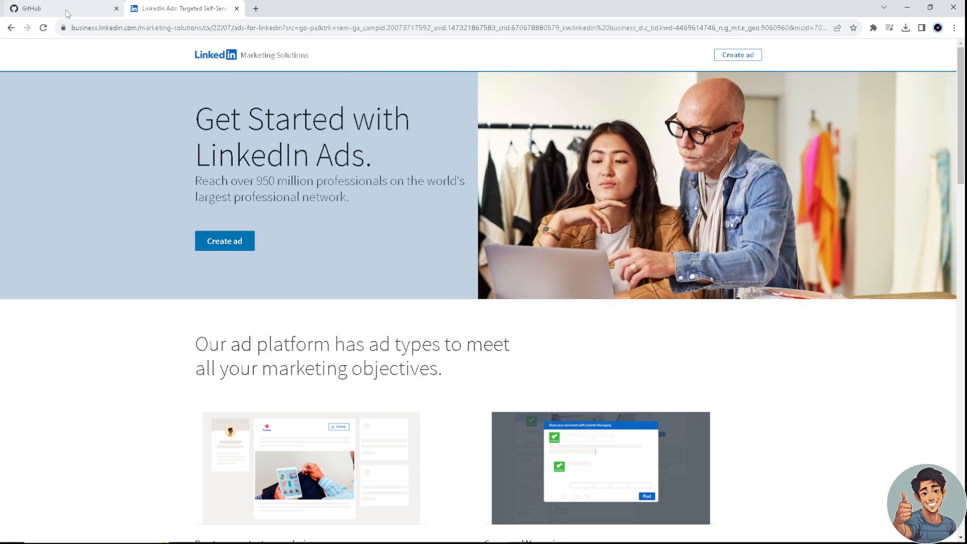
pyautogui.scroll(-3)
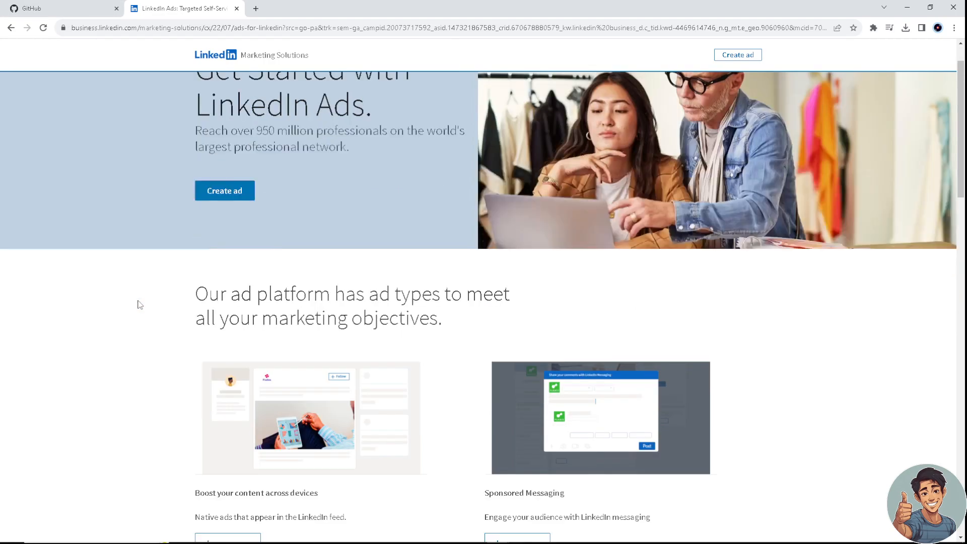
pyautogui.scroll(-3)
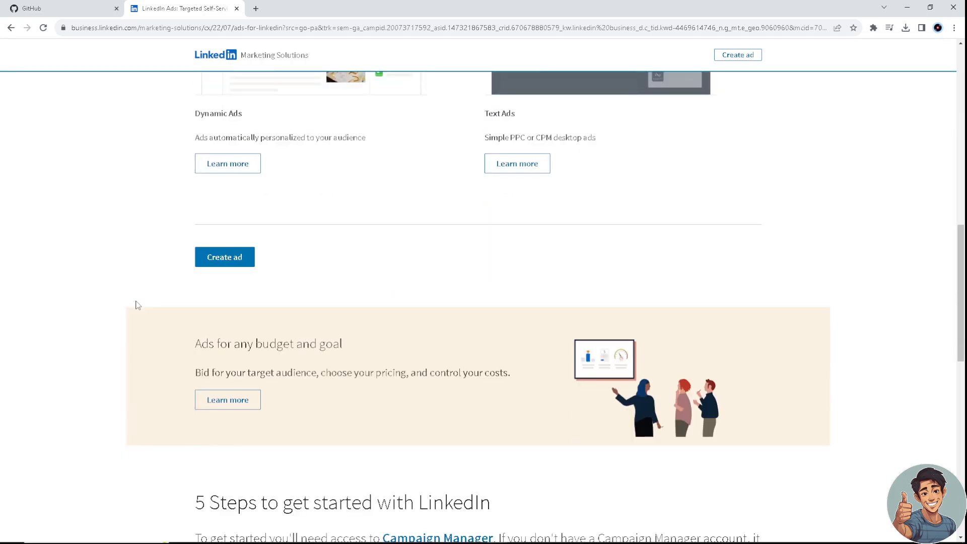
pyautogui.scroll(-3)
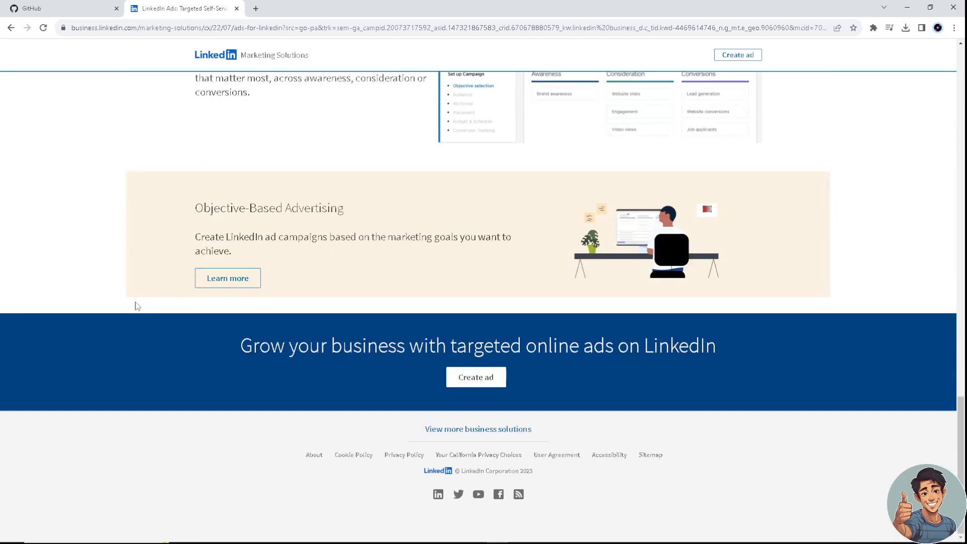
# - Return to the GitHub home dashboard with its feed from the start
pyautogui.click(56, 8)
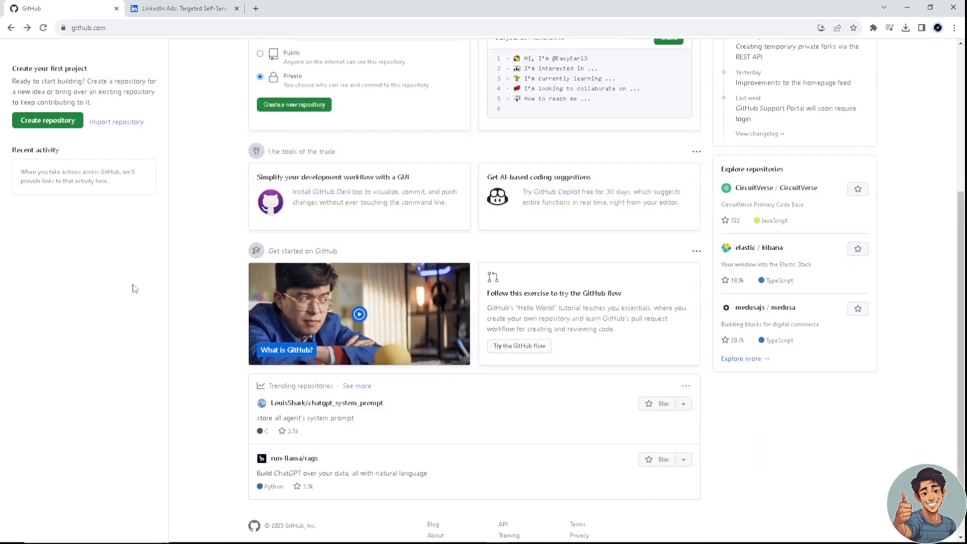
pyautogui.scroll(-3)
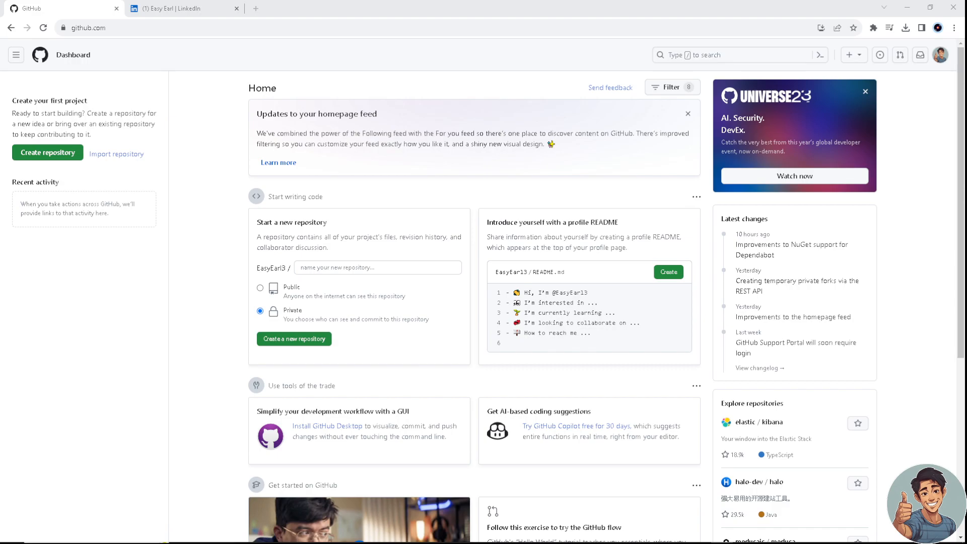
pyautogui.moveTo(174, 342)
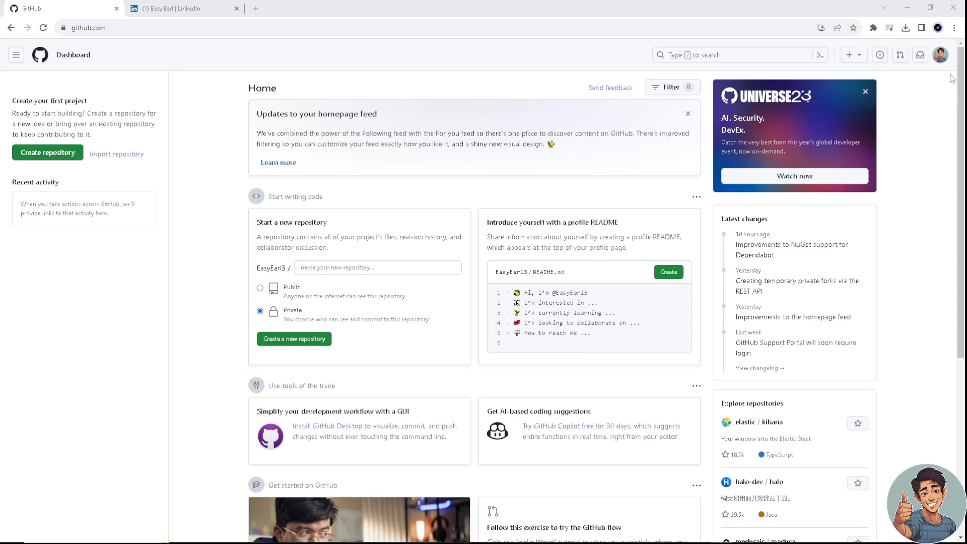
pyautogui.moveTo(940, 61)
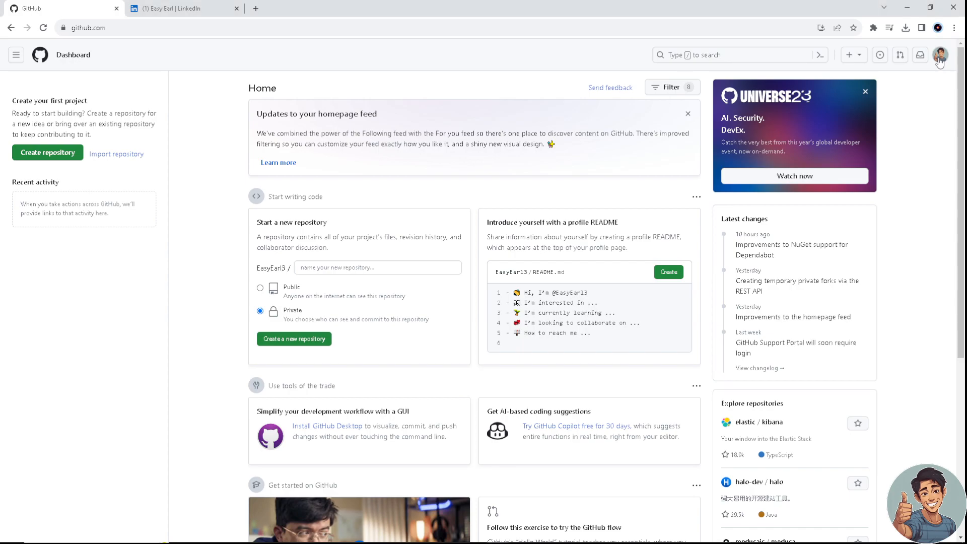
# - Copy your GitHub profile's web address and bring up the LinkedIn profile page
pyautogui.click(939, 55)
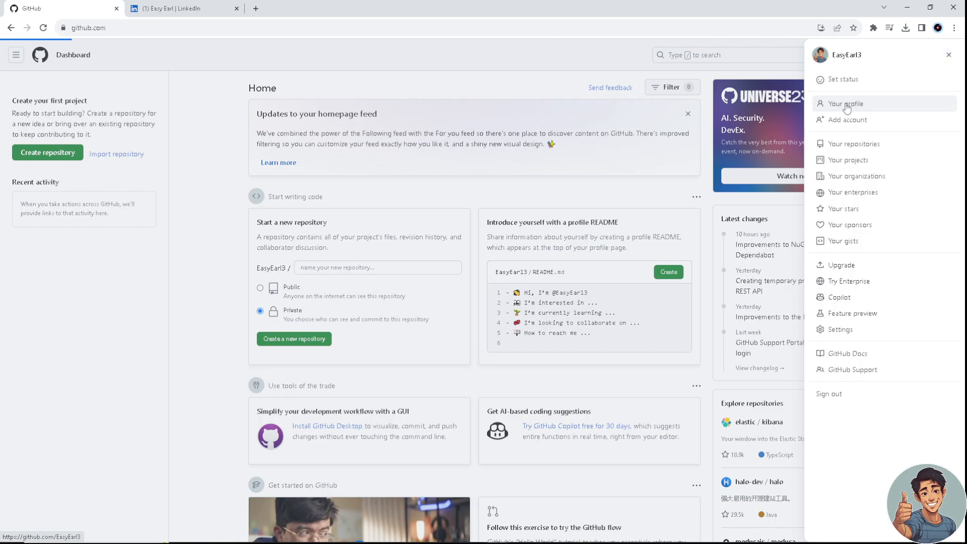
pyautogui.click(844, 103)
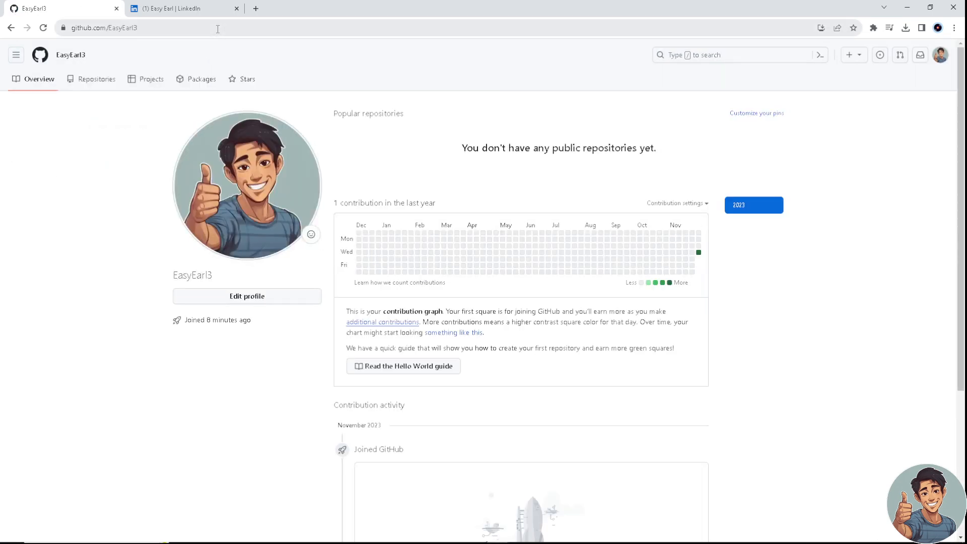
pyautogui.click(123, 28)
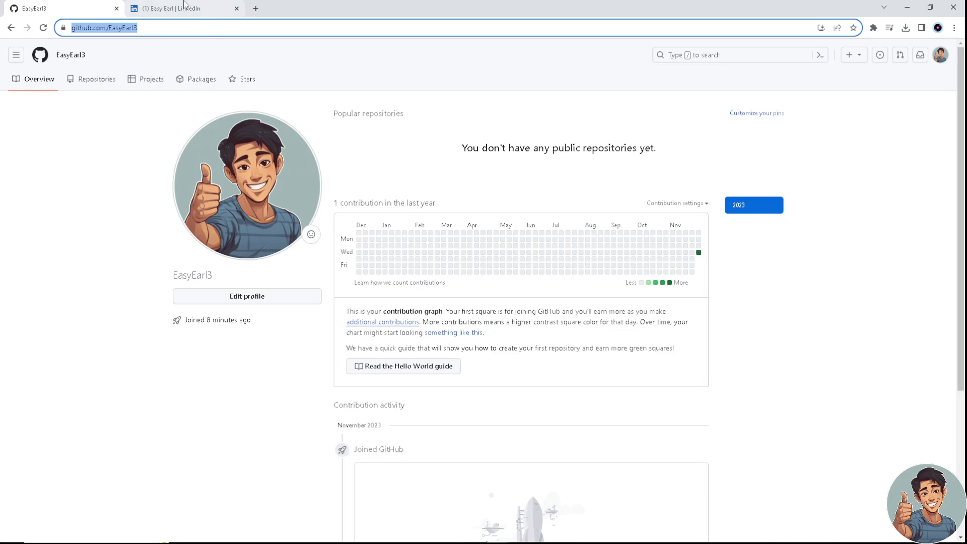
pyautogui.click(183, 8)
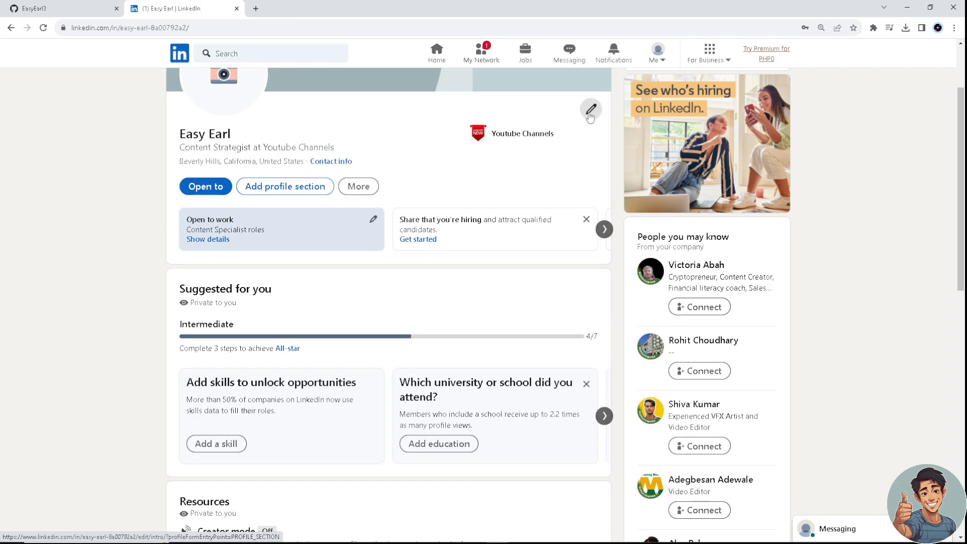
# - Start editing the profile intro and reach its Contact info section
pyautogui.click(590, 112)
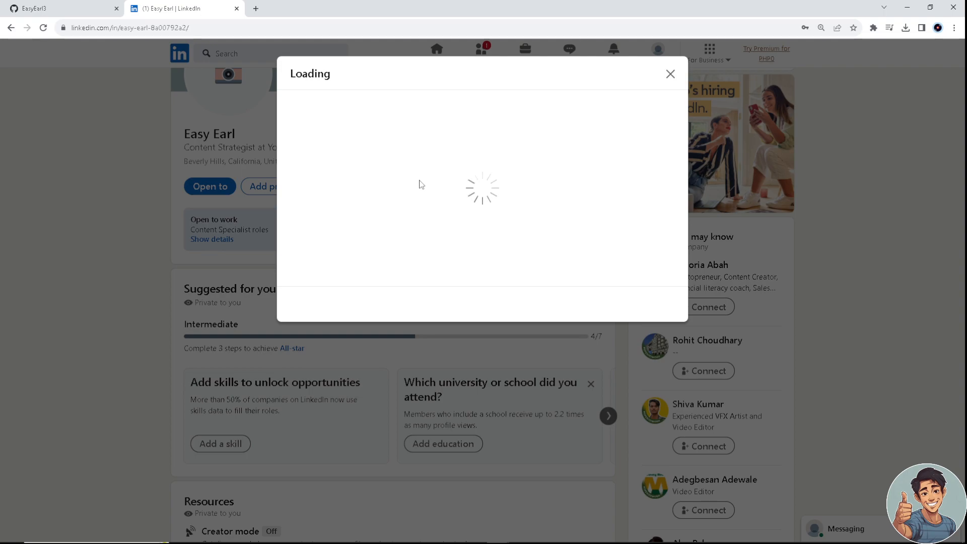
pyautogui.moveTo(407, 184)
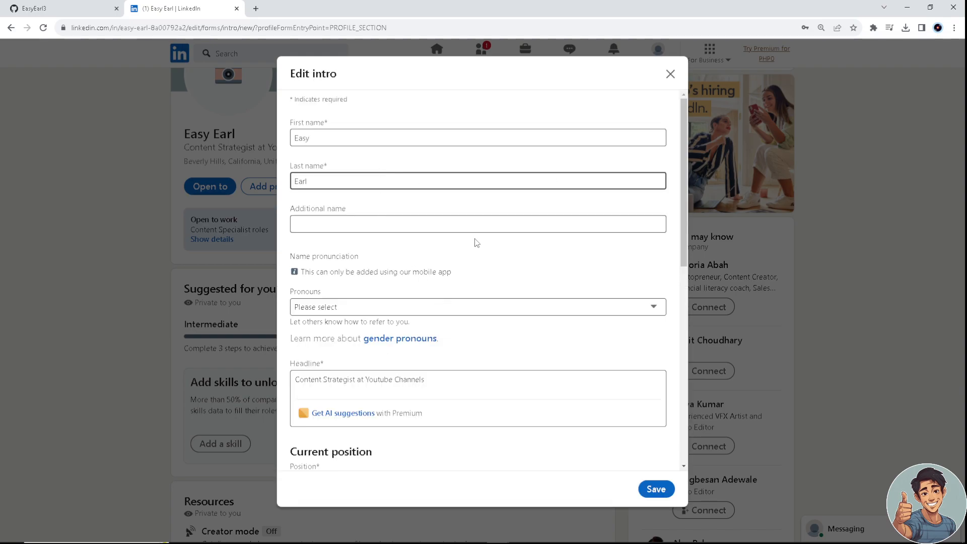
pyautogui.scroll(-3)
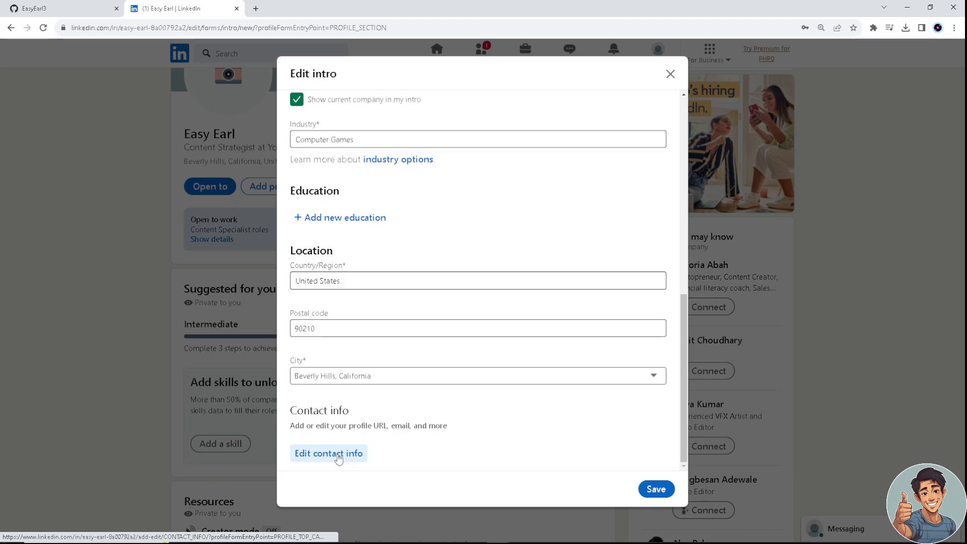
pyautogui.click(328, 454)
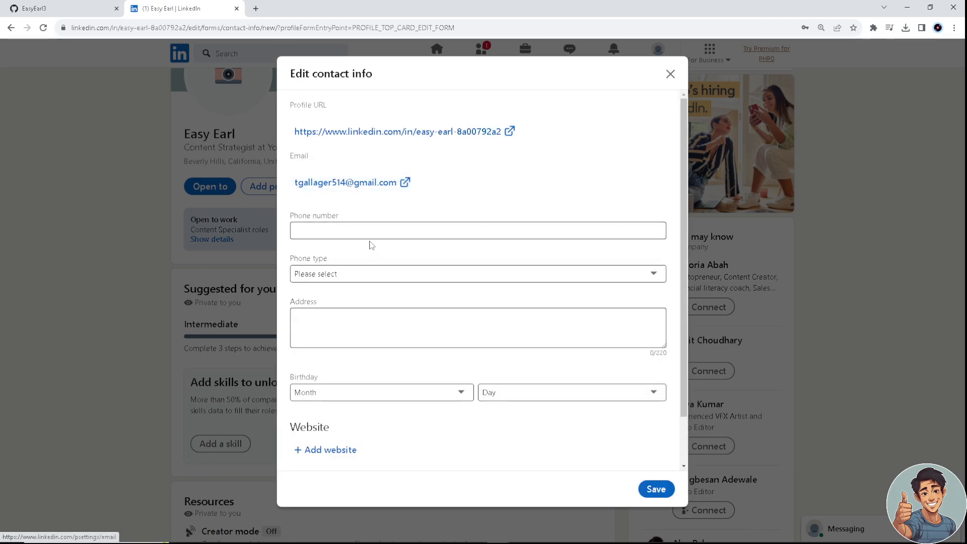
pyautogui.click(476, 327)
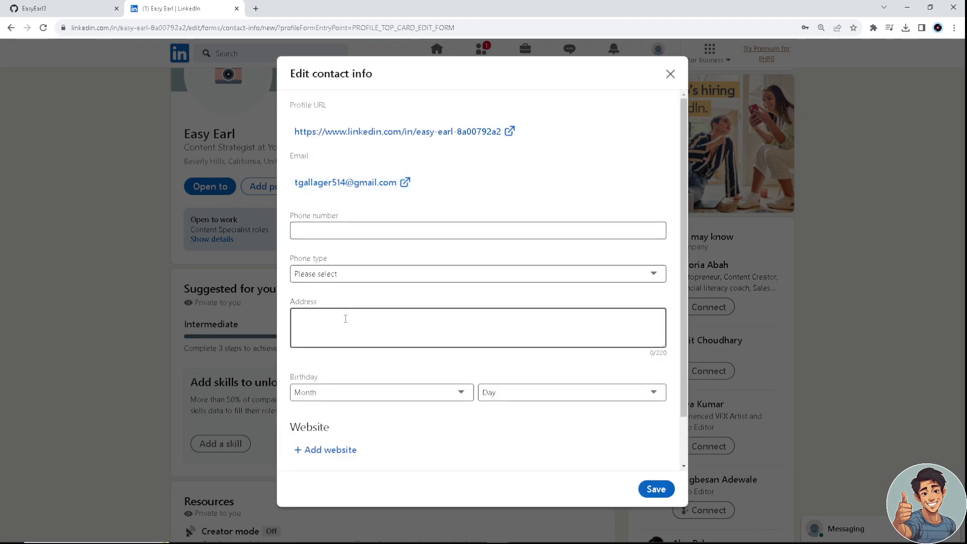
pyautogui.scroll(-3)
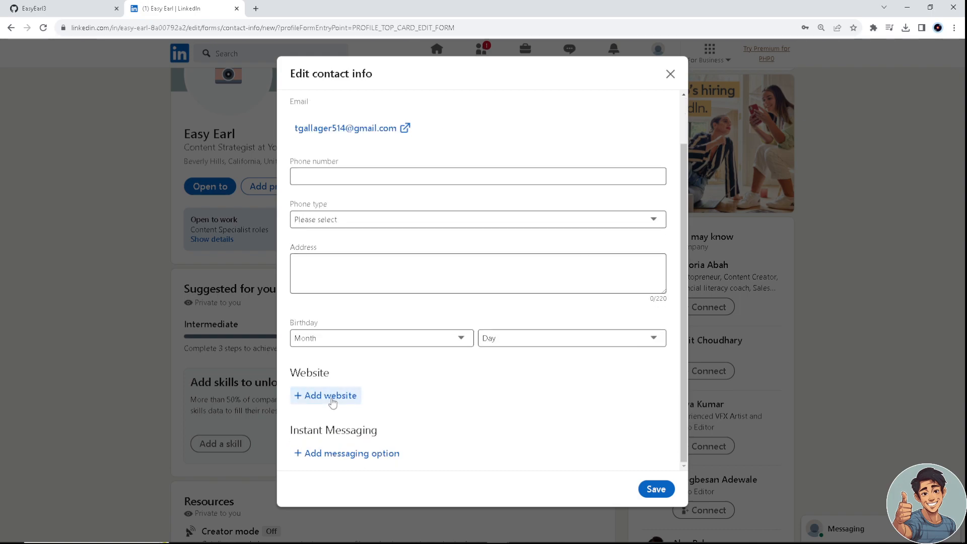
pyautogui.click(325, 395)
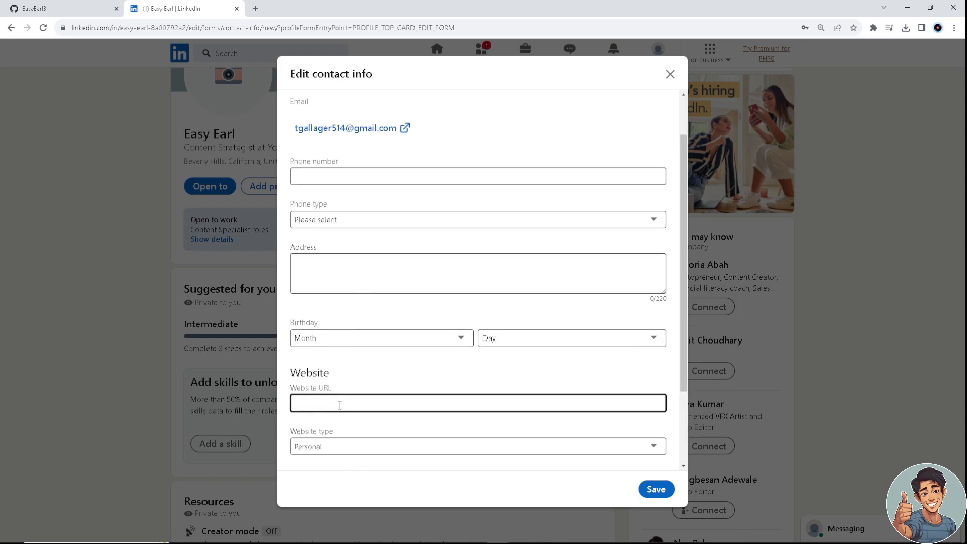
pyautogui.write('https://github.com/EasyEarl3')
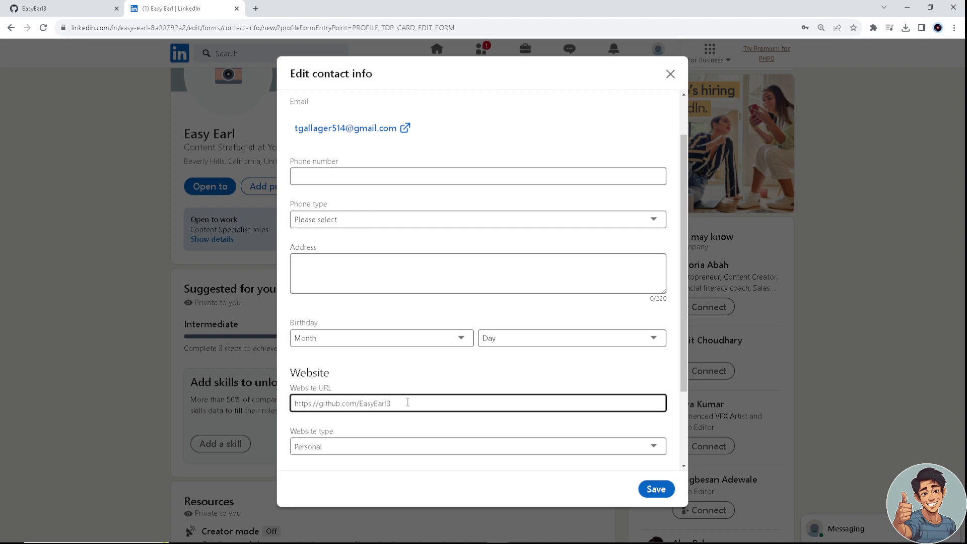
pyautogui.click(656, 489)
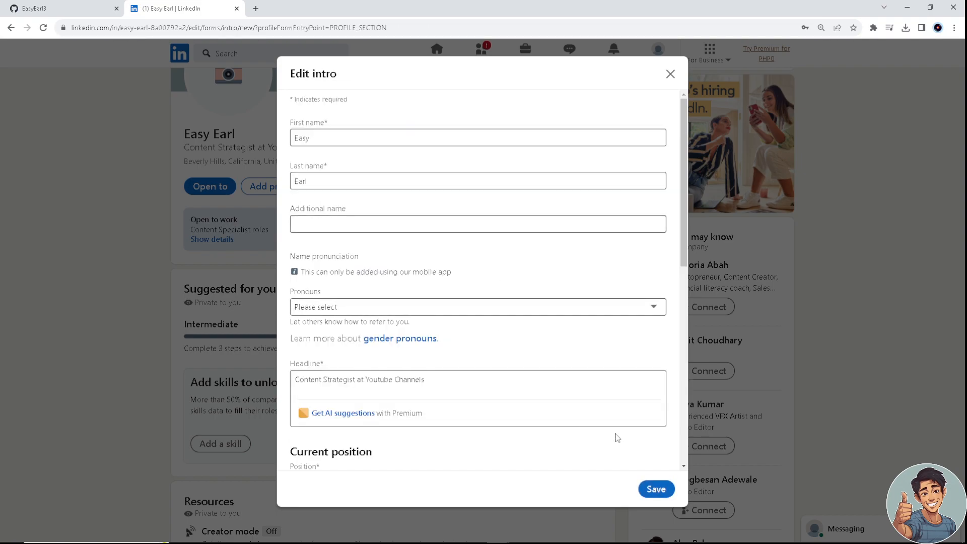
# - Save the intro edits and look down the profile to Experience and Interests
pyautogui.click(656, 489)
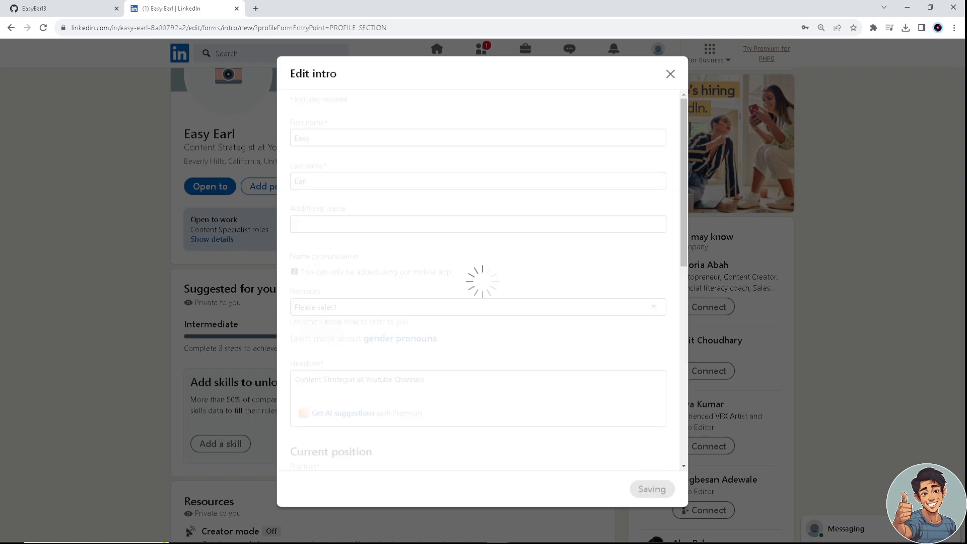
pyautogui.click(669, 74)
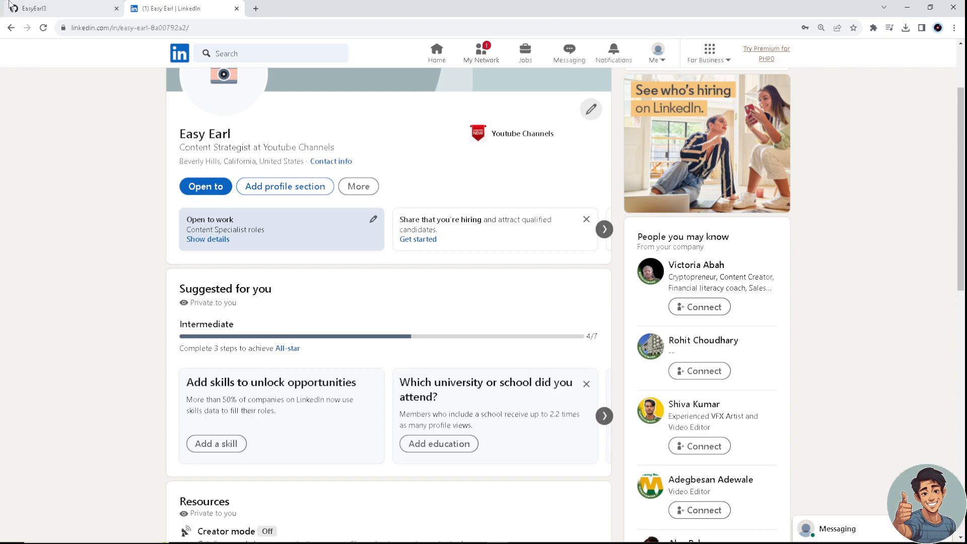
pyautogui.scroll(-3)
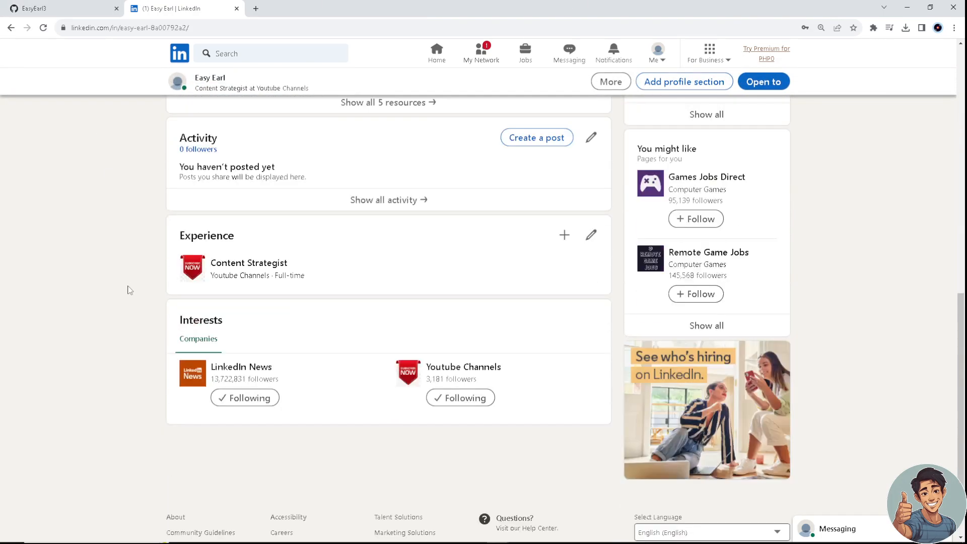